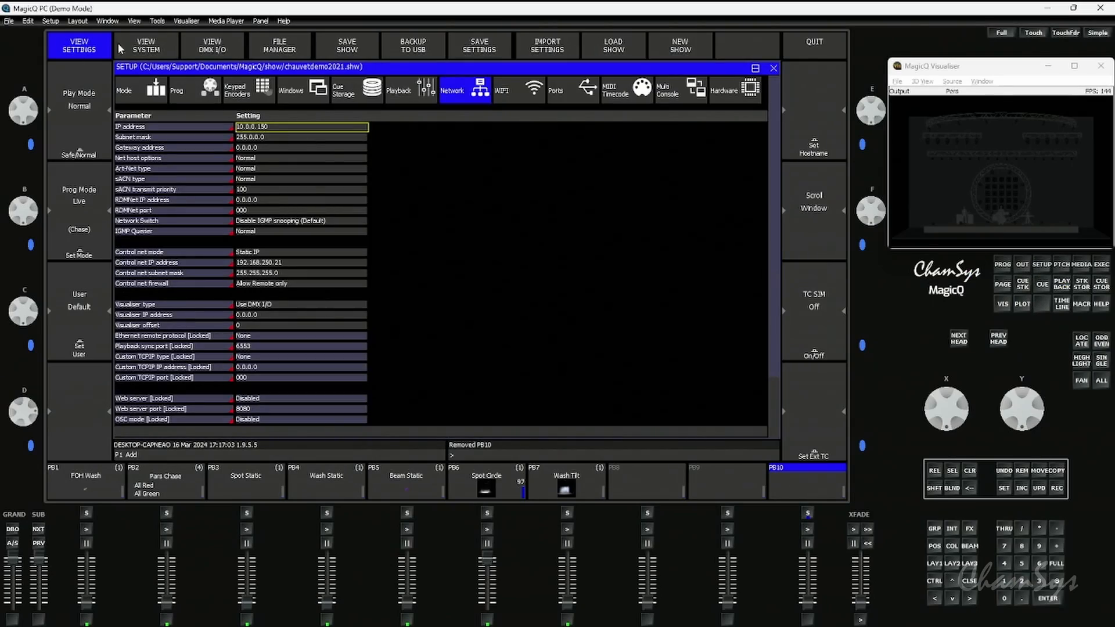
Set the Cue Storage FX Palettes option to Normal so palettes stay linked to cues.
{"action": "left_click", "coordinate": [342, 88]}
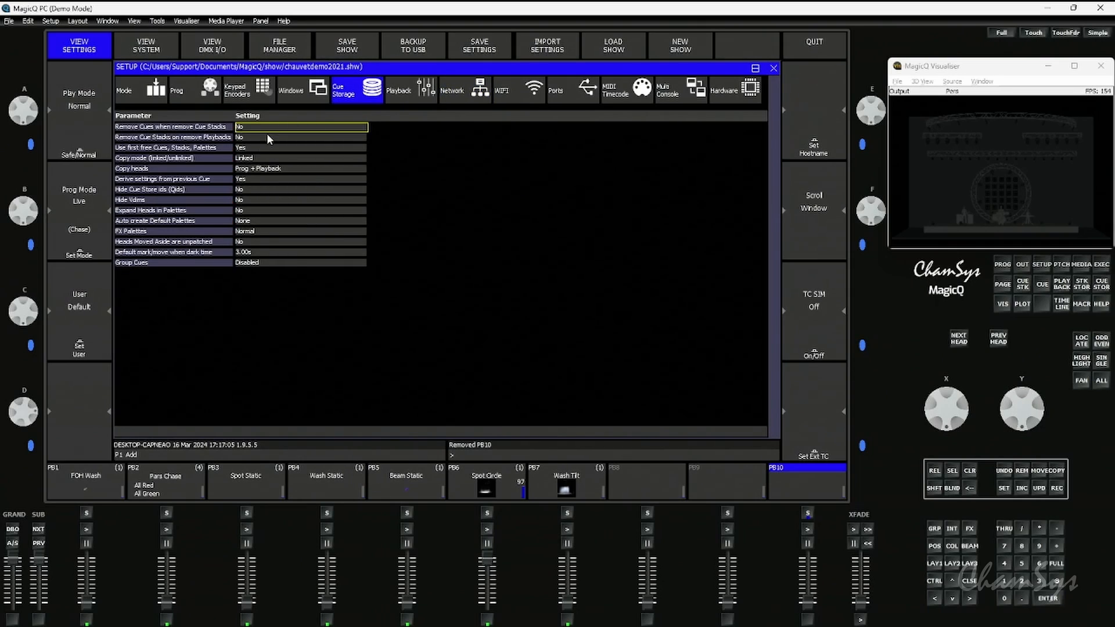
{"action": "left_click", "coordinate": [173, 231]}
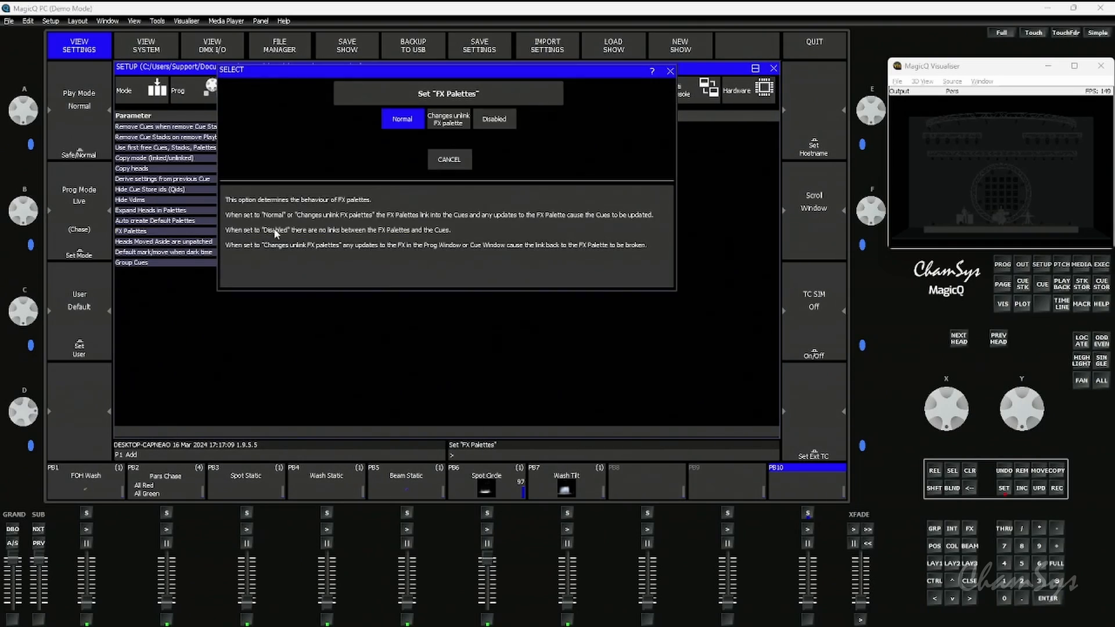
{"action": "mouse_move", "coordinate": [491, 138]}
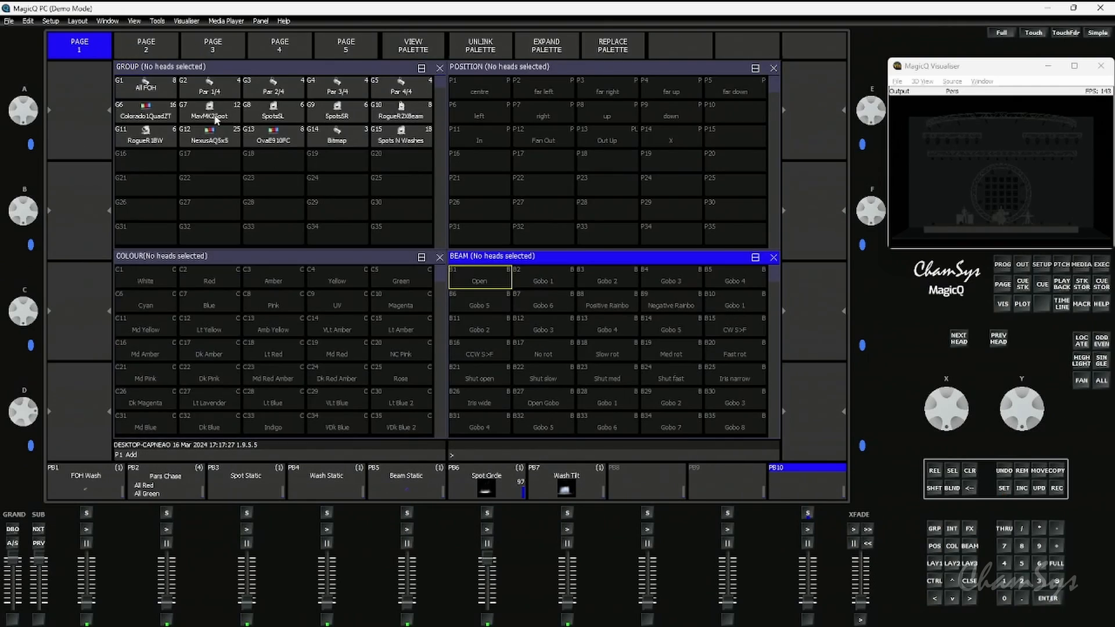
Add a Circle position FX to the MavMK2Spot heads and begin recording it.
{"action": "left_click", "coordinate": [208, 114]}
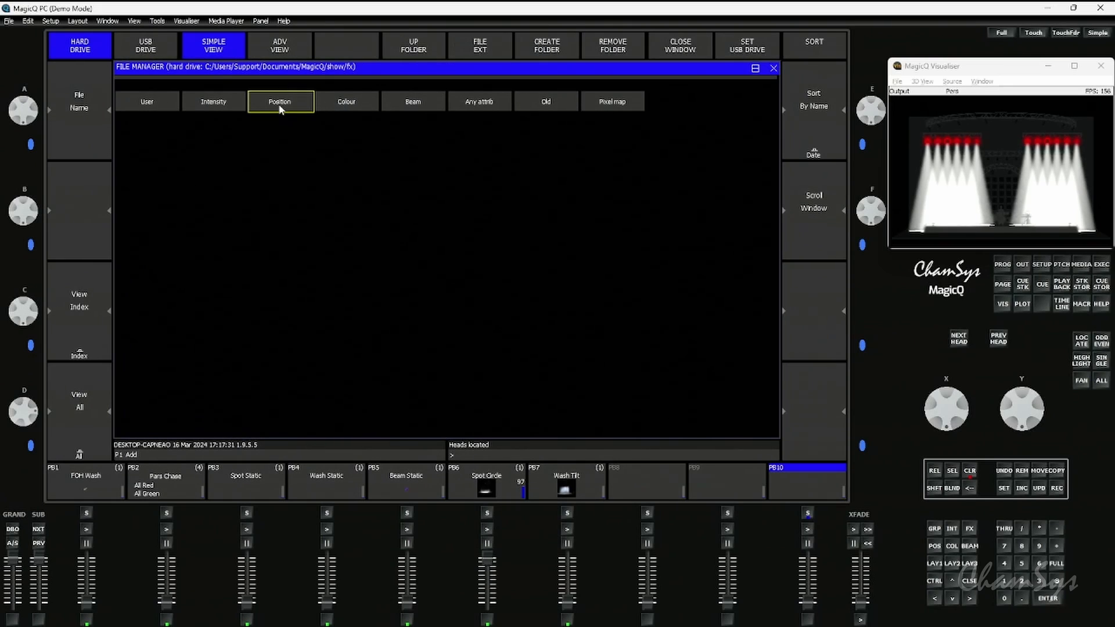
{"action": "left_click", "coordinate": [280, 101]}
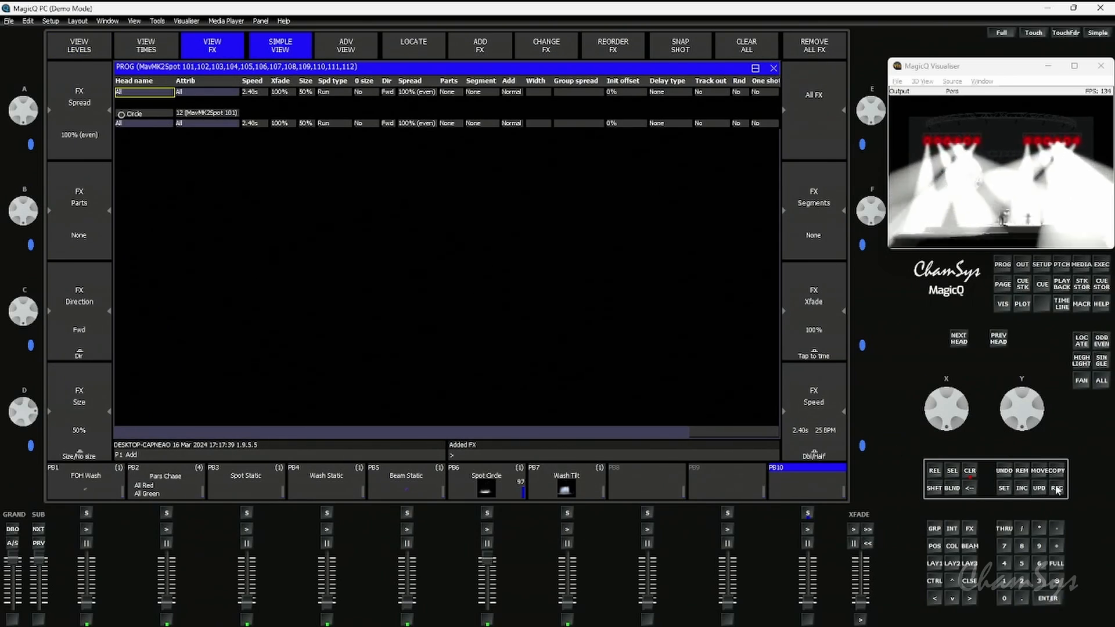
{"action": "left_click", "coordinate": [1057, 488]}
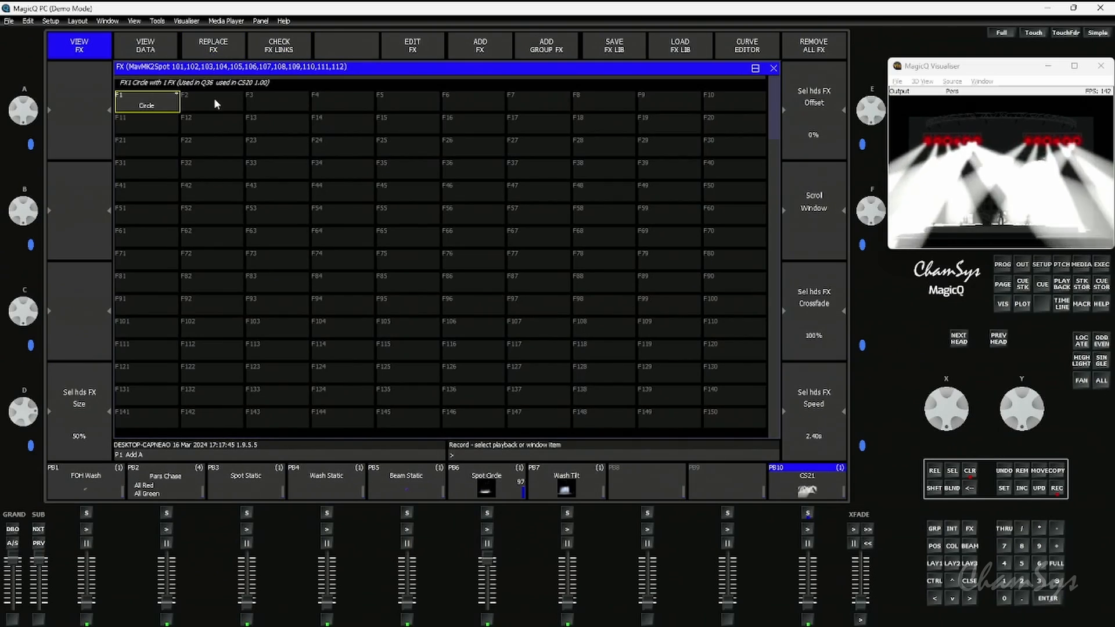
Store the running circle effect as FX palette F2 Circle.
{"action": "left_click", "coordinate": [212, 105]}
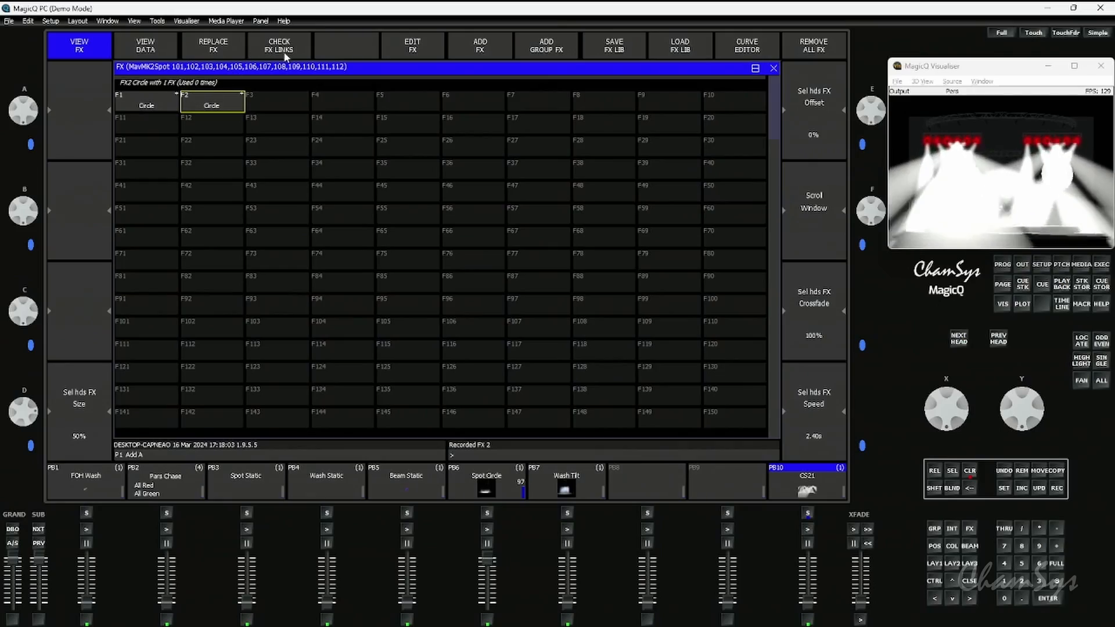
Run CHECK FX LINKS on the Circle palettes and clear the programmer.
{"action": "left_click", "coordinate": [277, 46]}
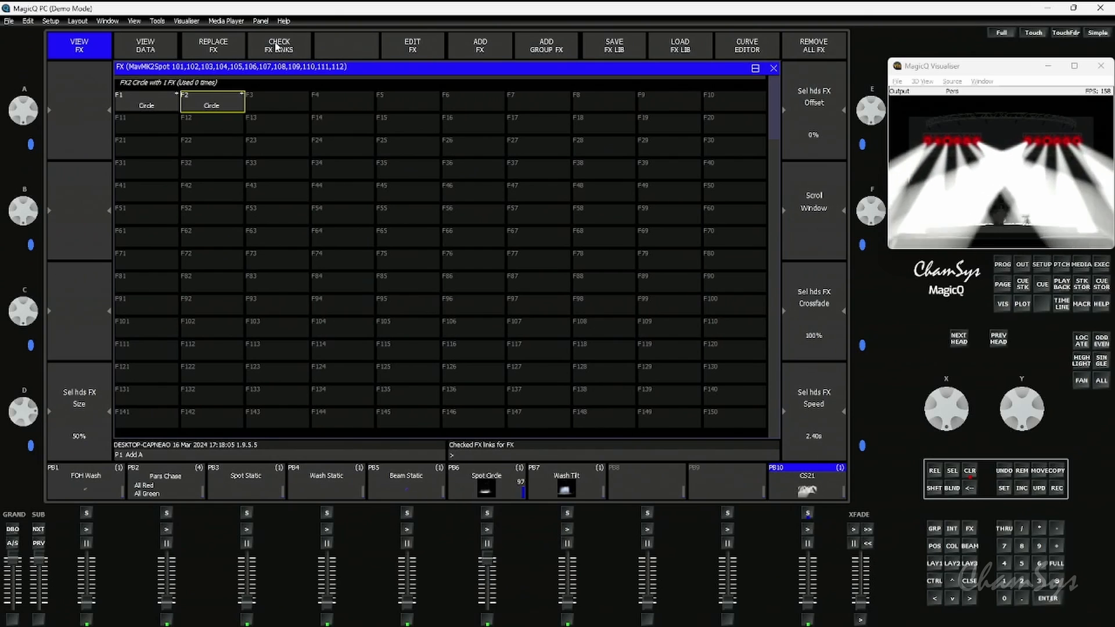
{"action": "left_click", "coordinate": [212, 106]}
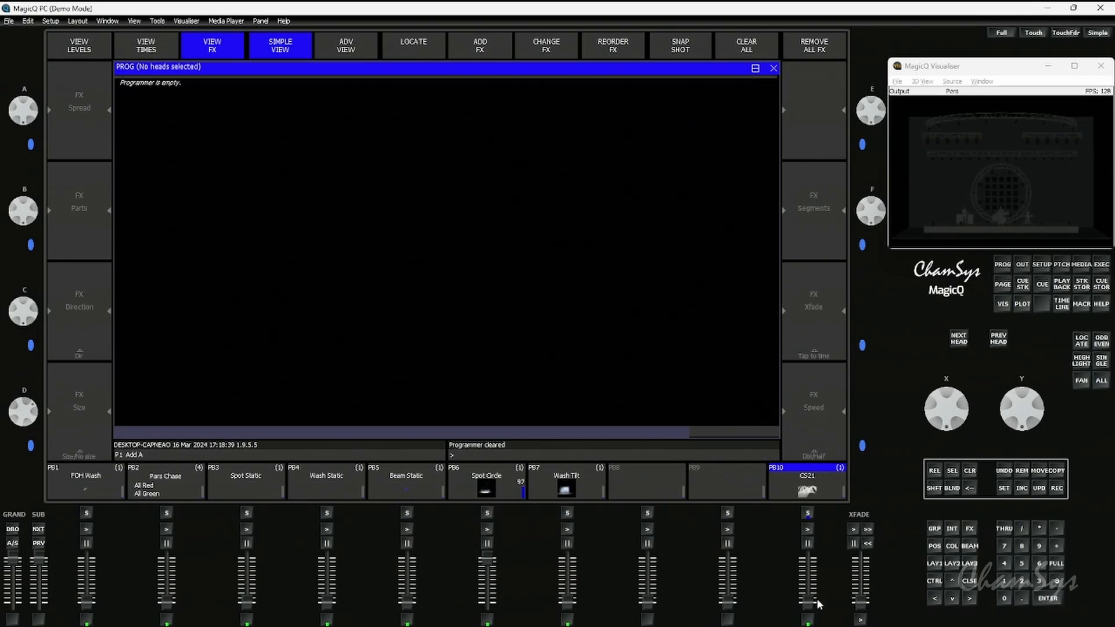
Run CS21 on playback 10 with playbacks 8 and 9, then release them.
{"action": "left_click", "coordinate": [807, 481]}
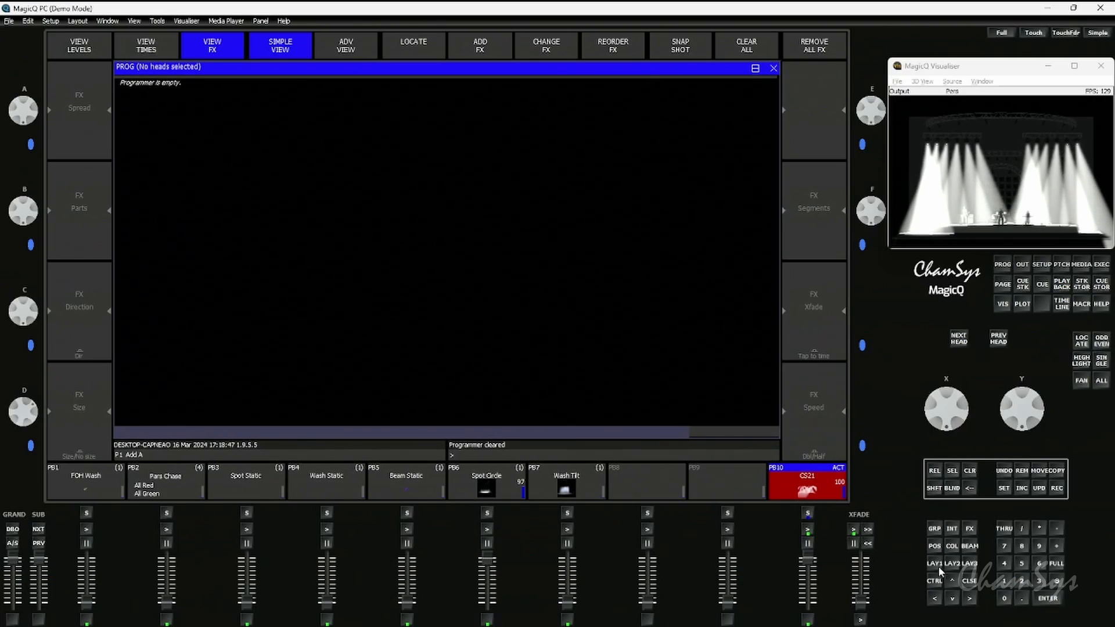
{"action": "left_click", "coordinate": [79, 45]}
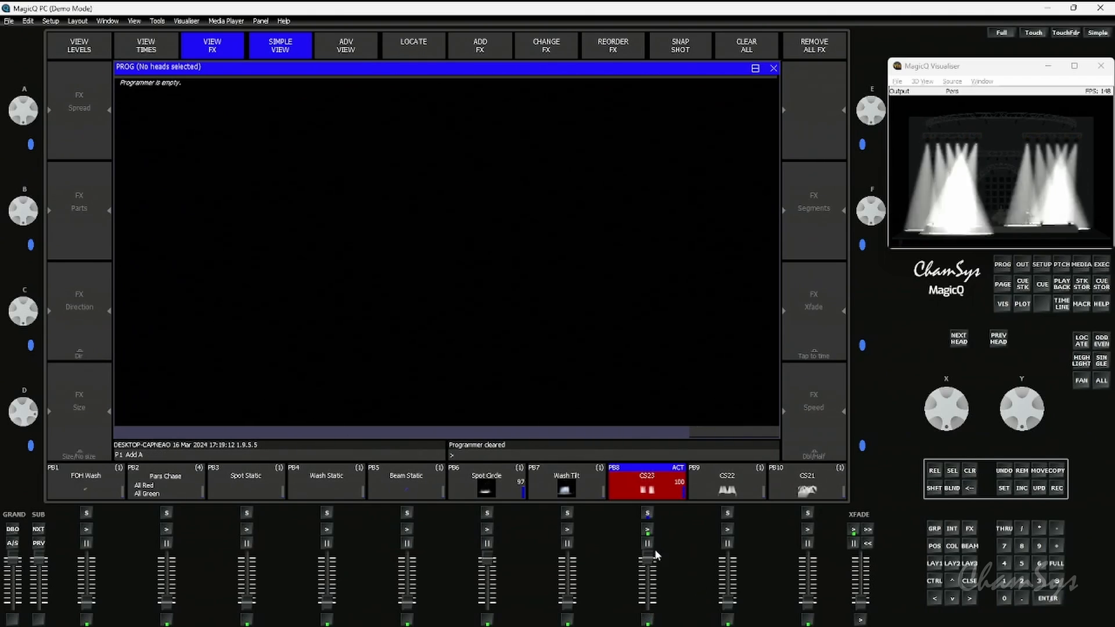
{"action": "left_click", "coordinate": [727, 481]}
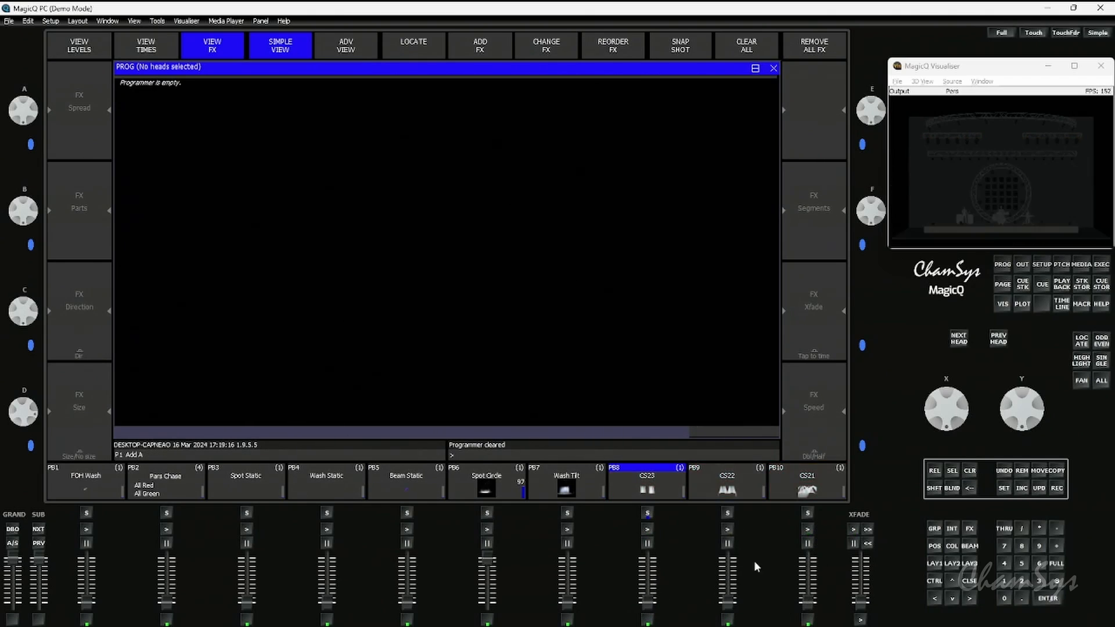
{"action": "mouse_move", "coordinate": [968, 536]}
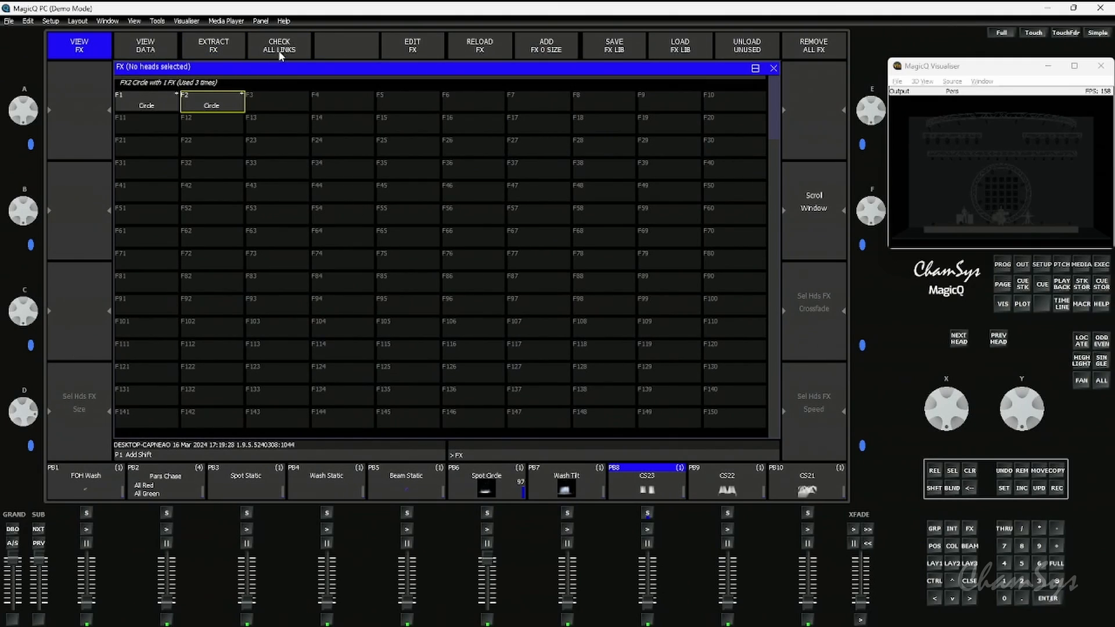
Check all FX links (F2 Circle used 3 times) and request Extract FX from cues.
{"action": "left_click", "coordinate": [277, 45]}
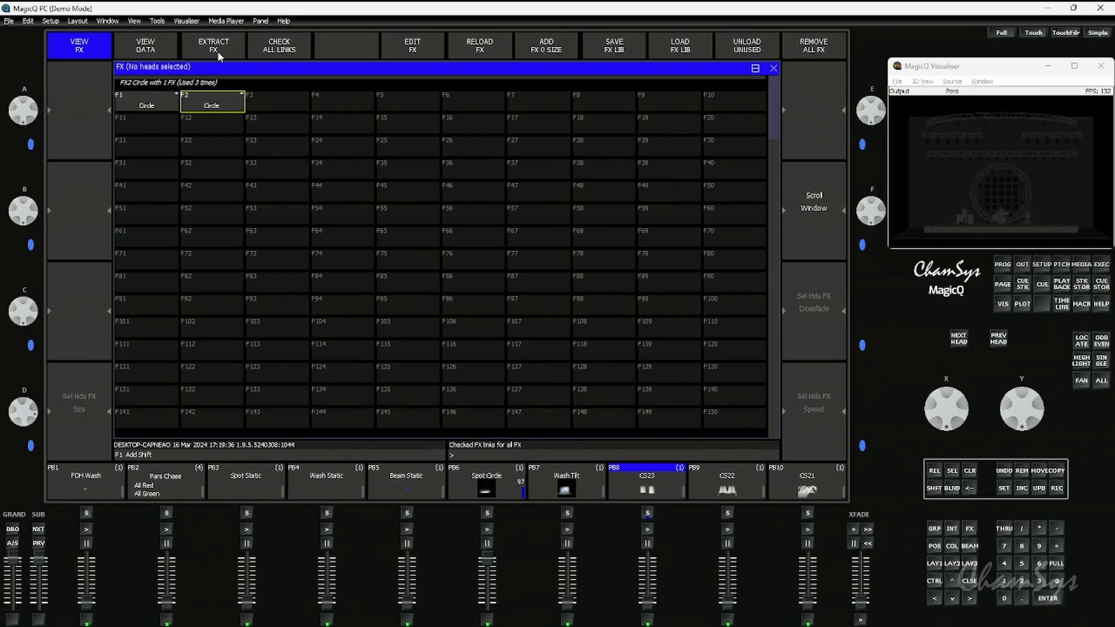
{"action": "left_click", "coordinate": [212, 45]}
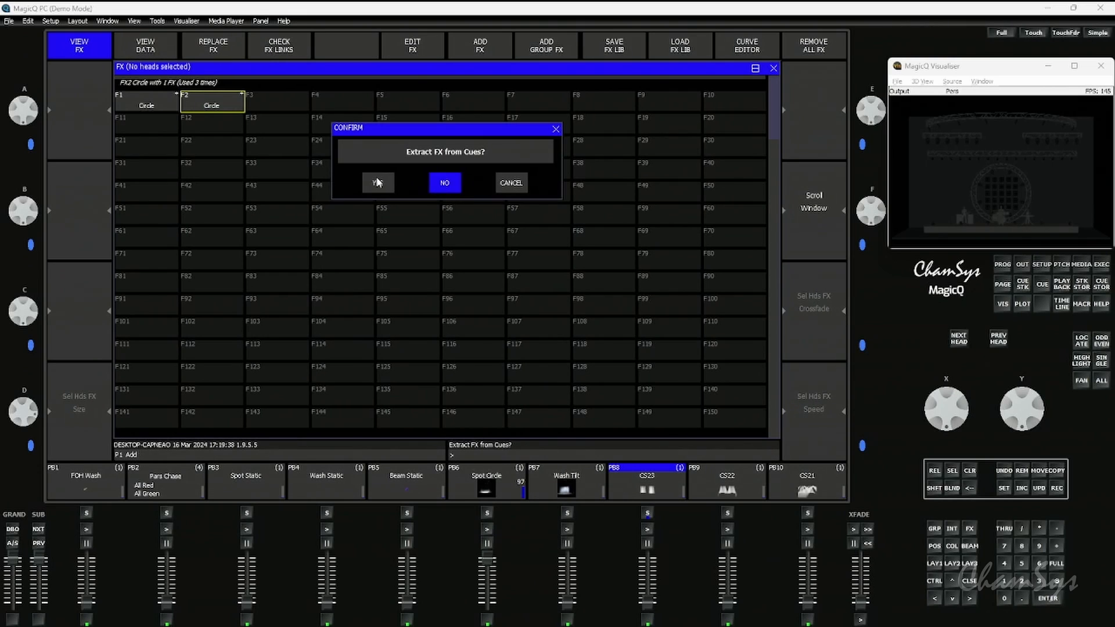
Confirm extraction creating F3 Q1 Circle, F4 Q3 Tilt, F5 Q33 Ramp and view their links.
{"action": "left_click", "coordinate": [378, 182]}
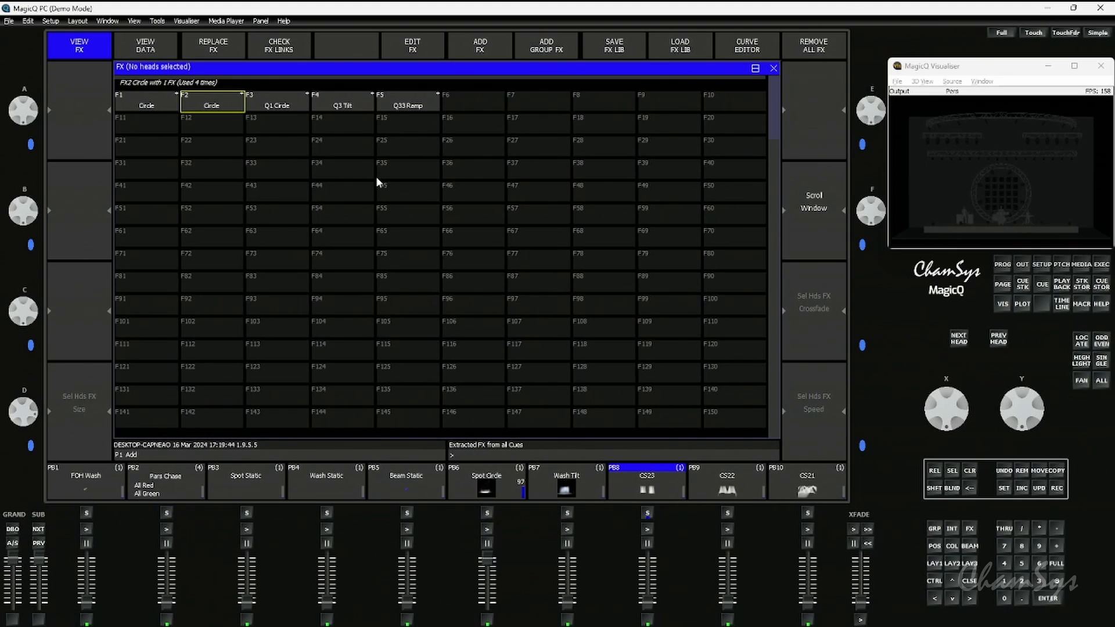
{"action": "left_click", "coordinate": [276, 105]}
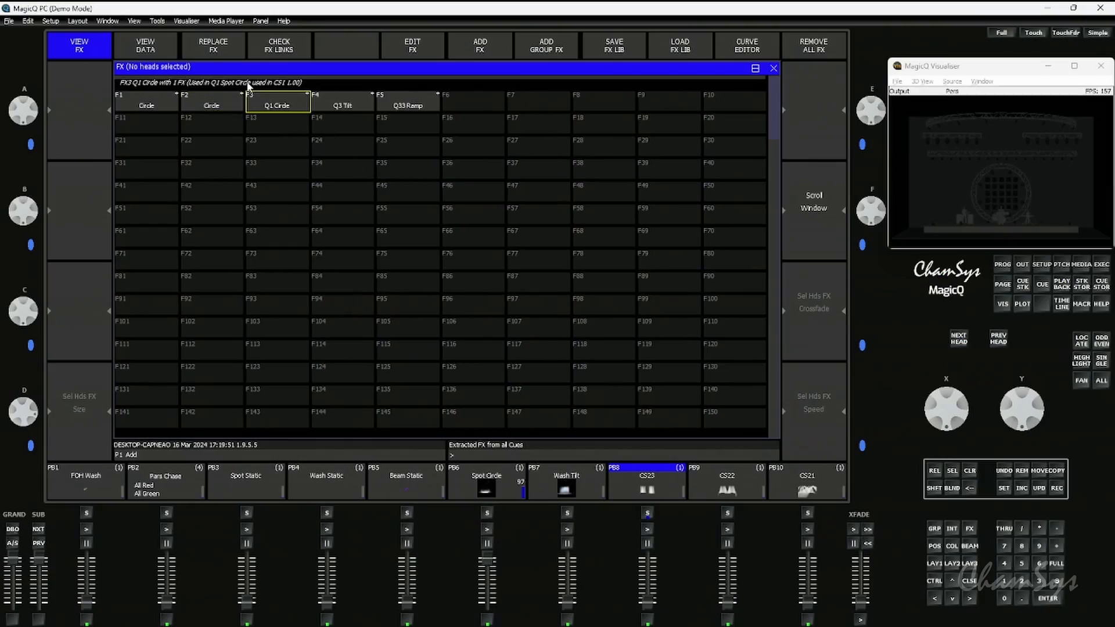
{"action": "left_click", "coordinate": [408, 105]}
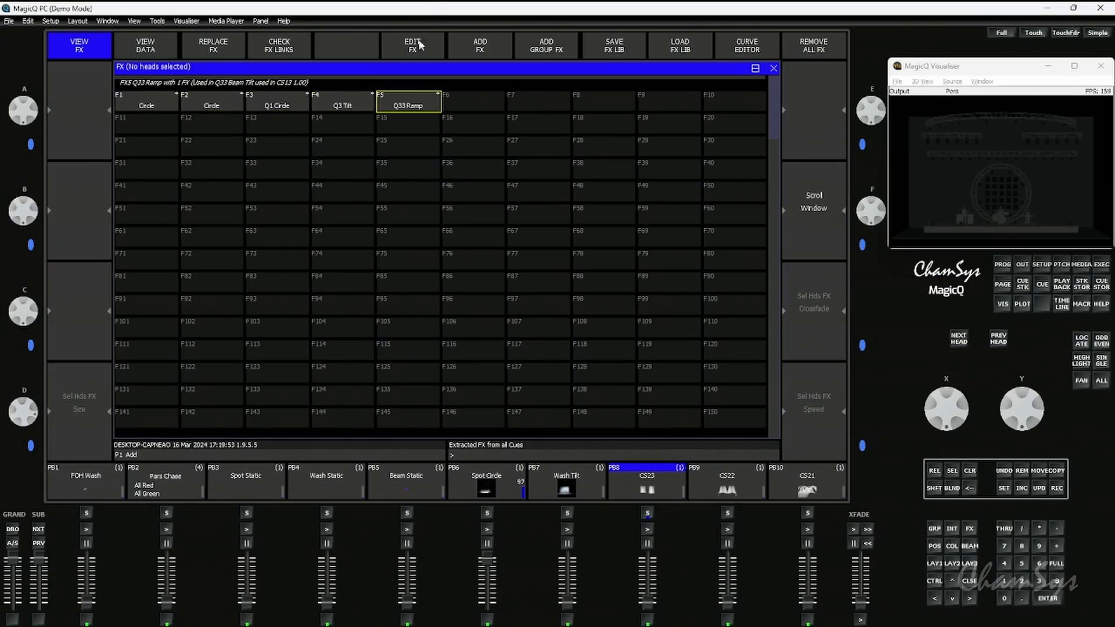